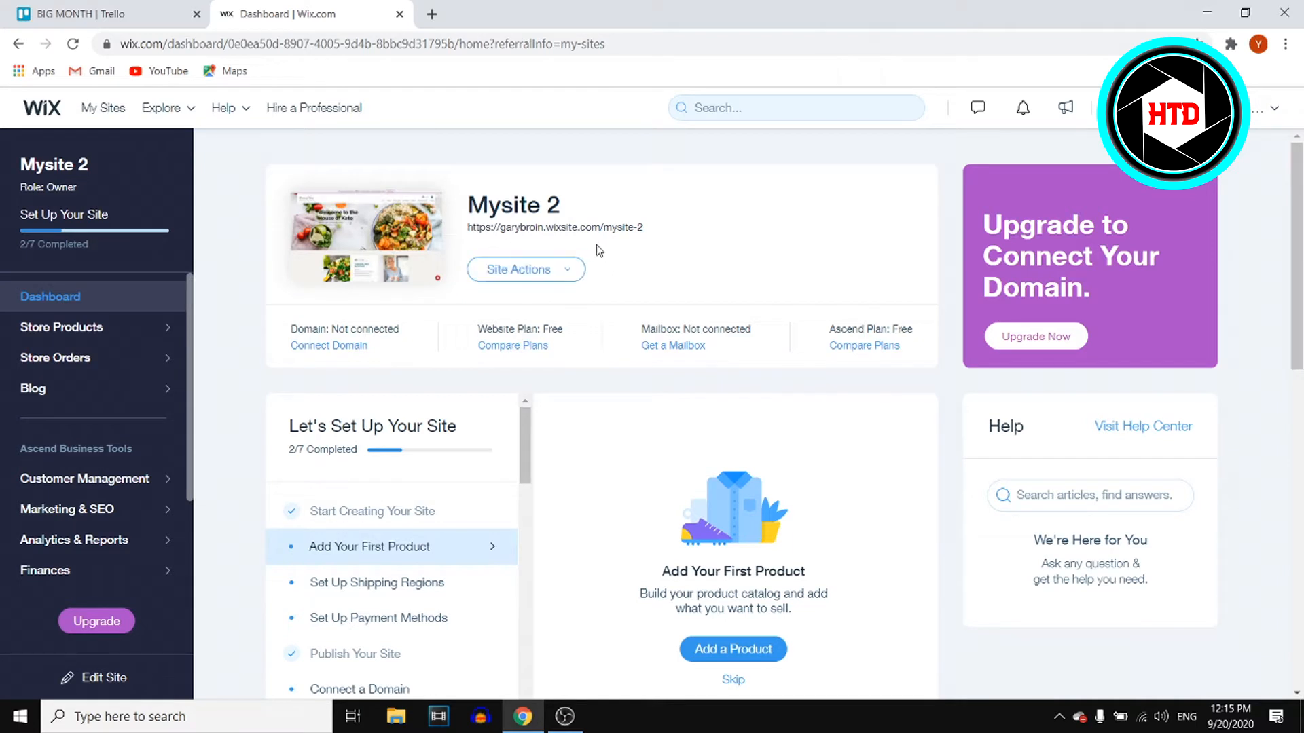
mouse_move(630, 233)
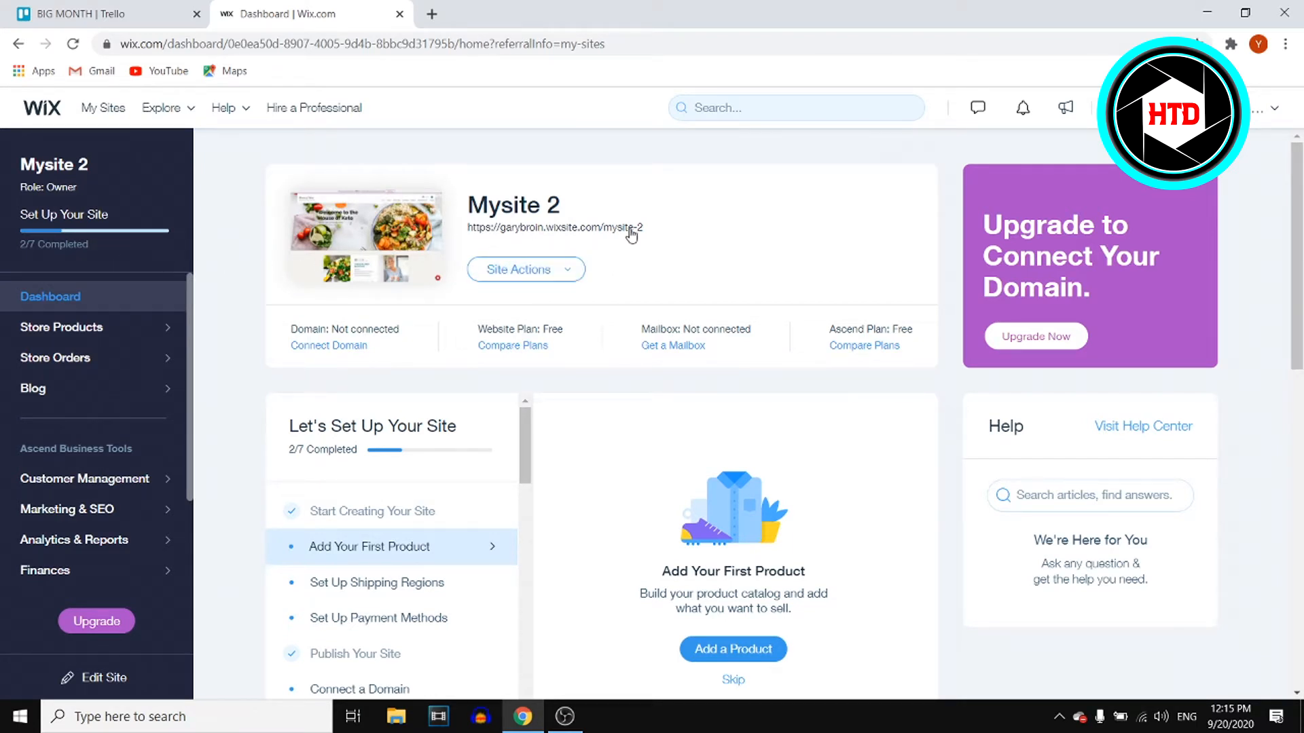
Step: Search the Mysite 2 dashboard for 'get found on google' and open that setup step
double_click(533, 205)
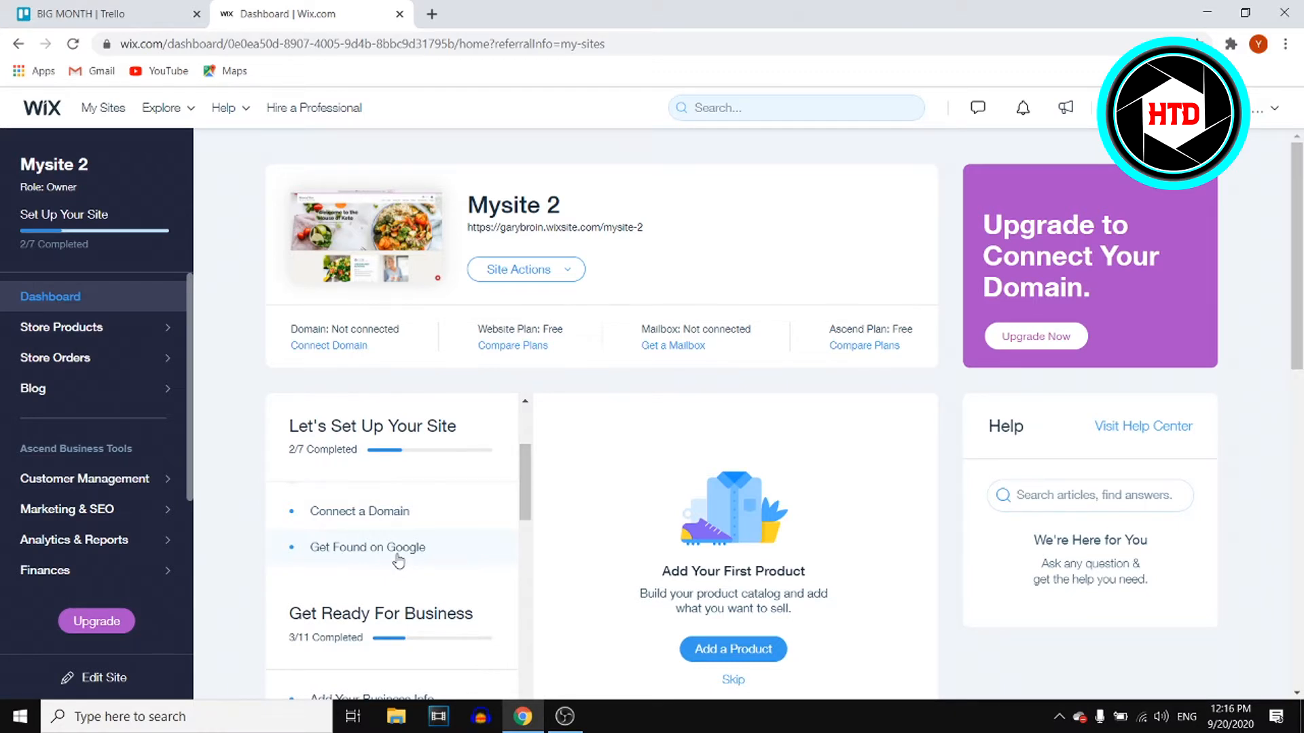
mouse_move(430, 559)
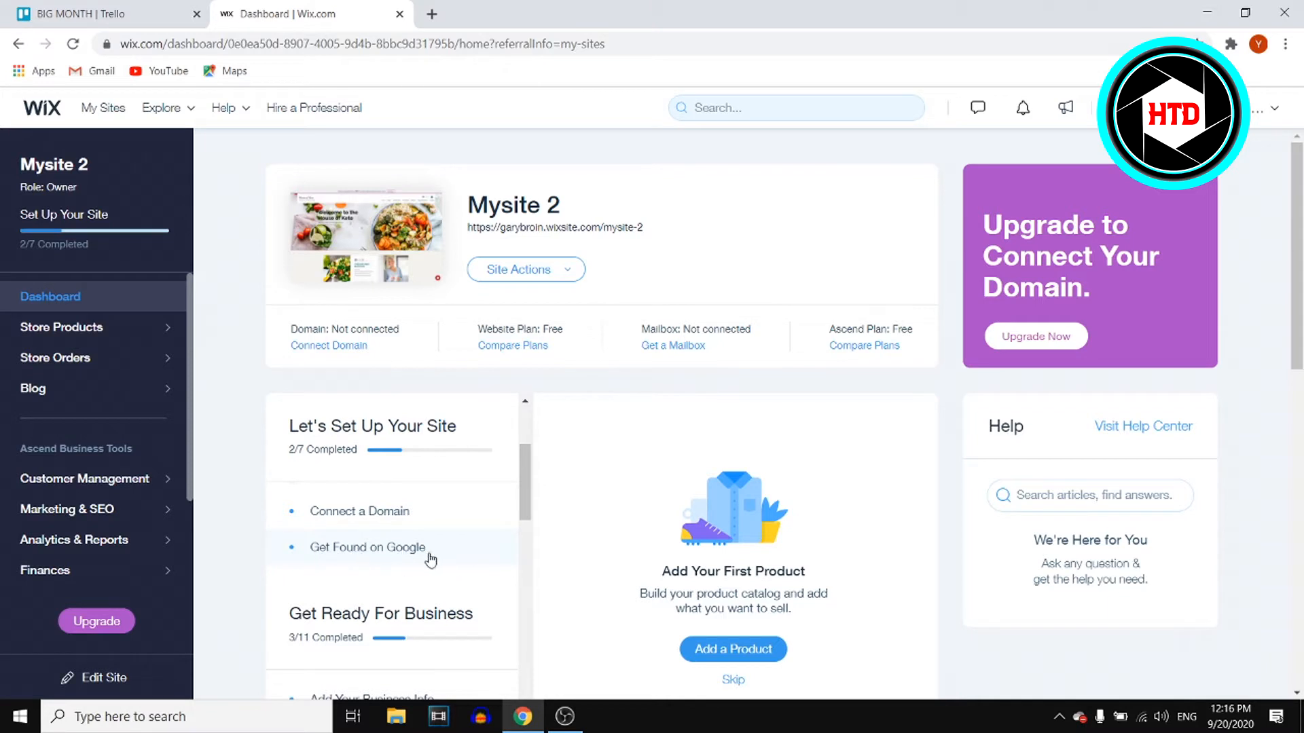
mouse_move(678, 372)
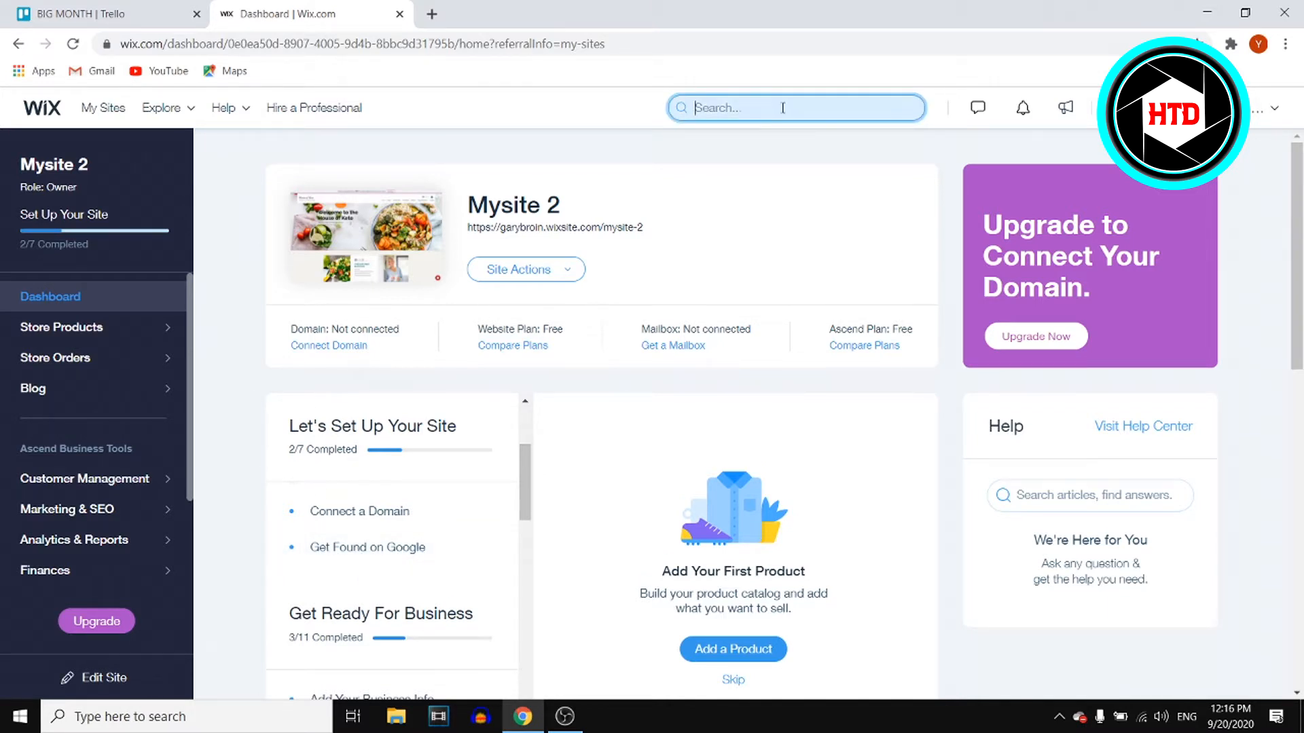
type("get found on")
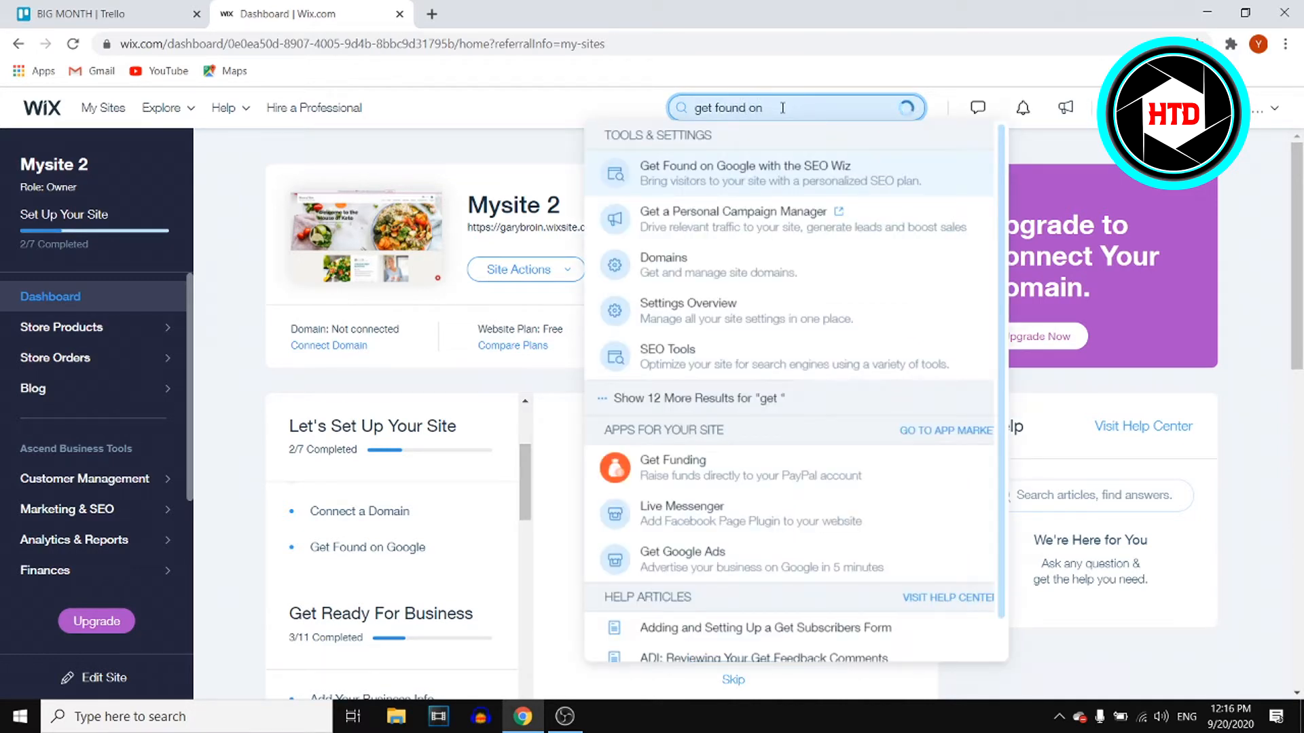
type("google")
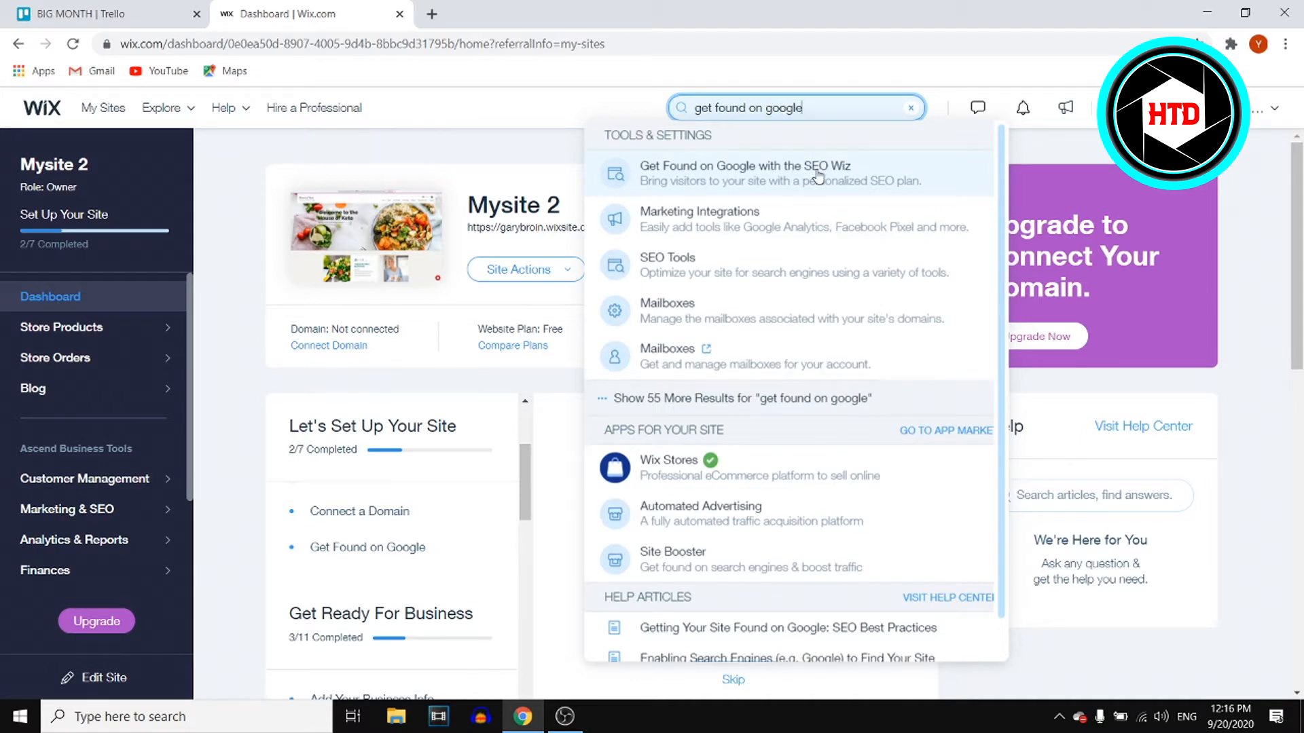
mouse_move(844, 178)
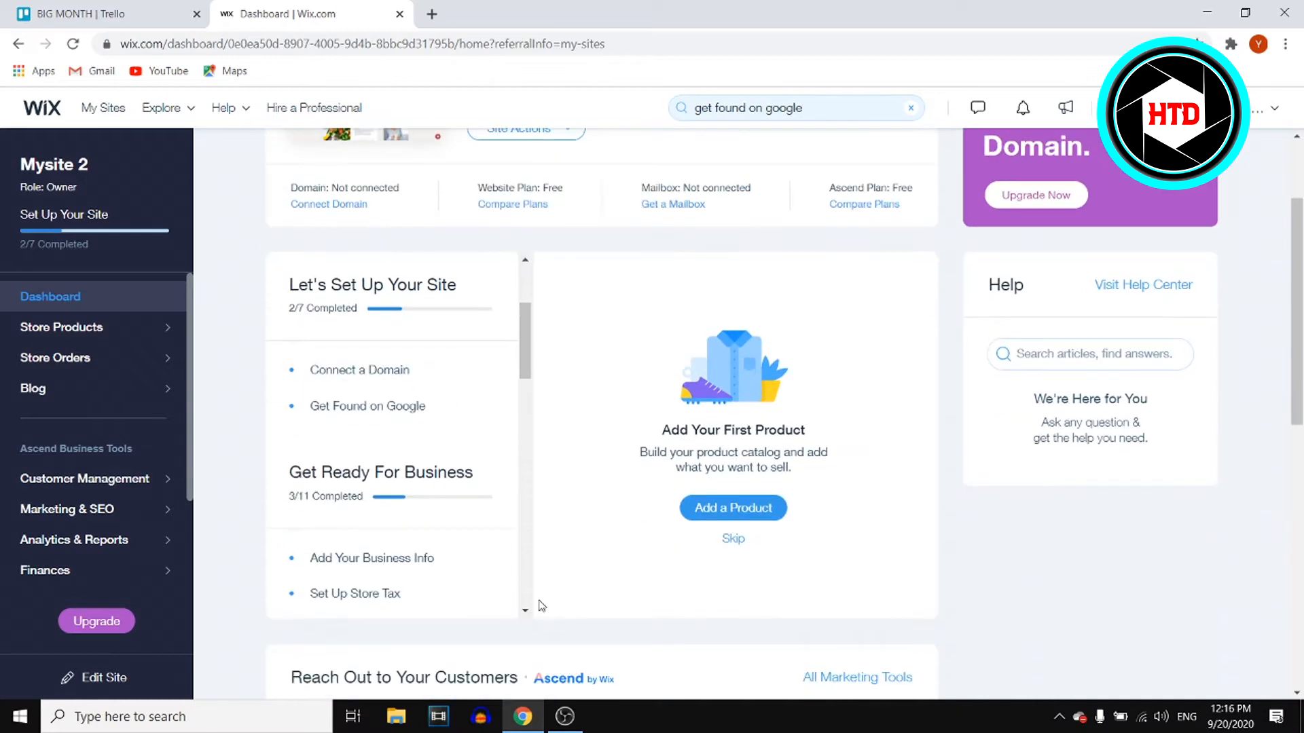
left_click(366, 406)
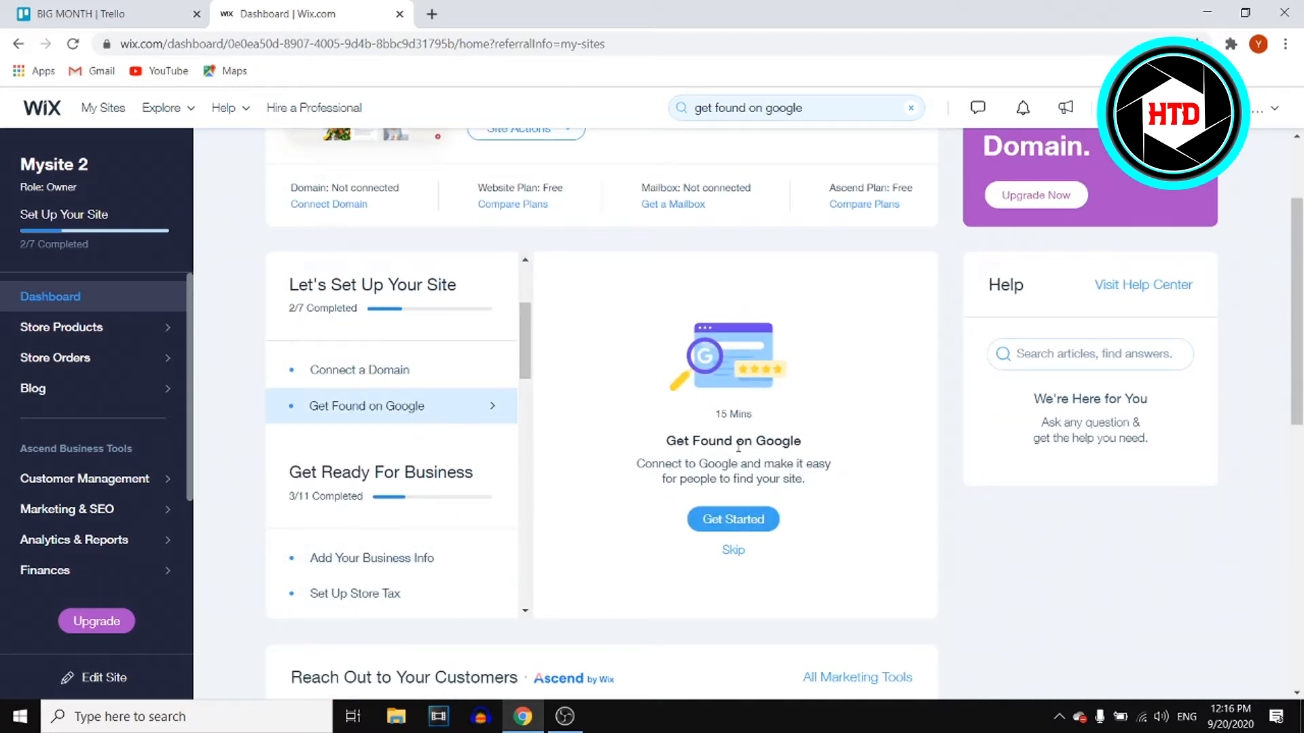
Step: Start the SEO Wiz questionnaire and keep Mysite 2 as the site name
left_click(732, 518)
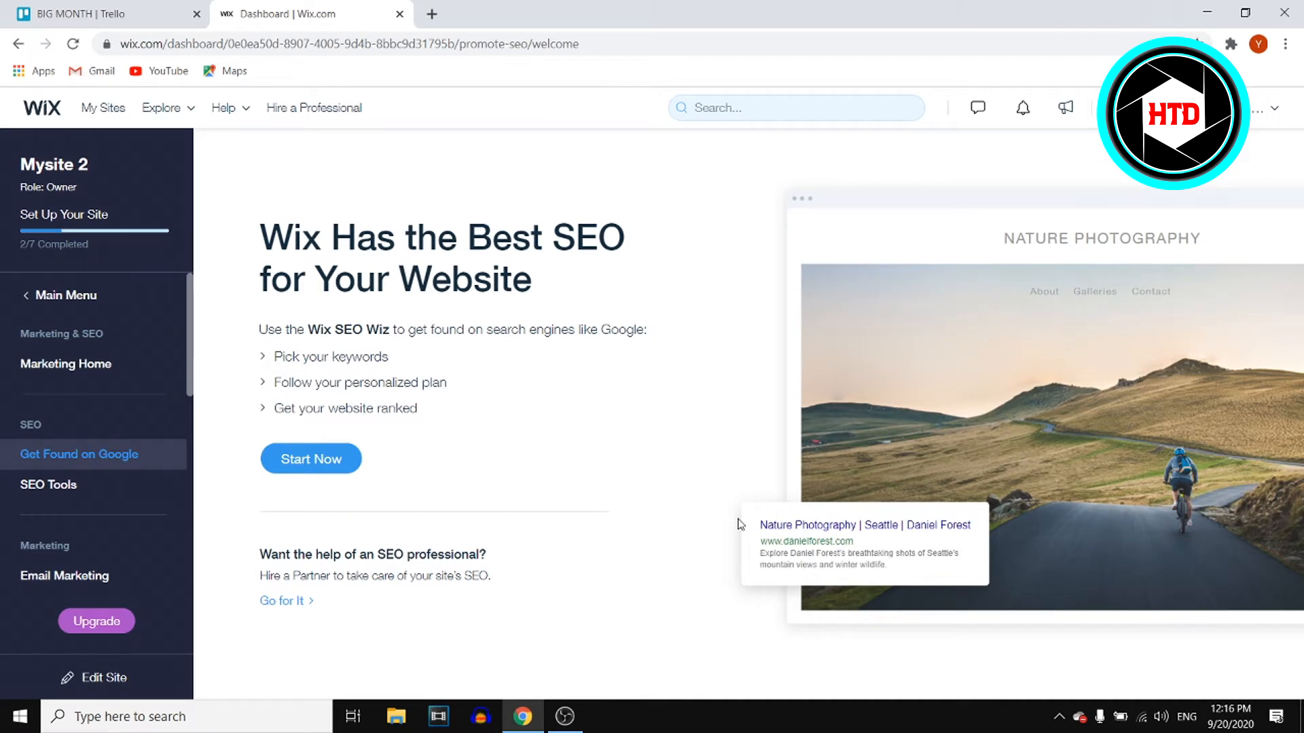
left_click(310, 458)
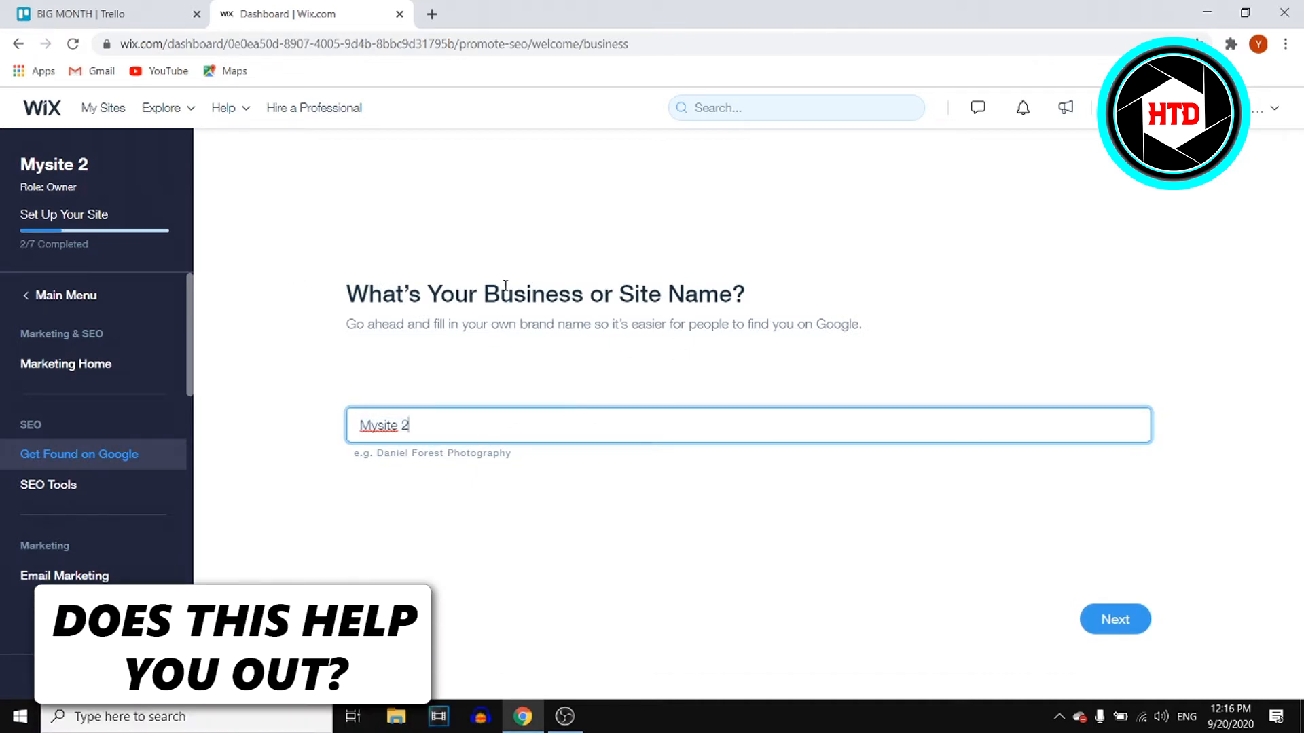
left_click(1115, 619)
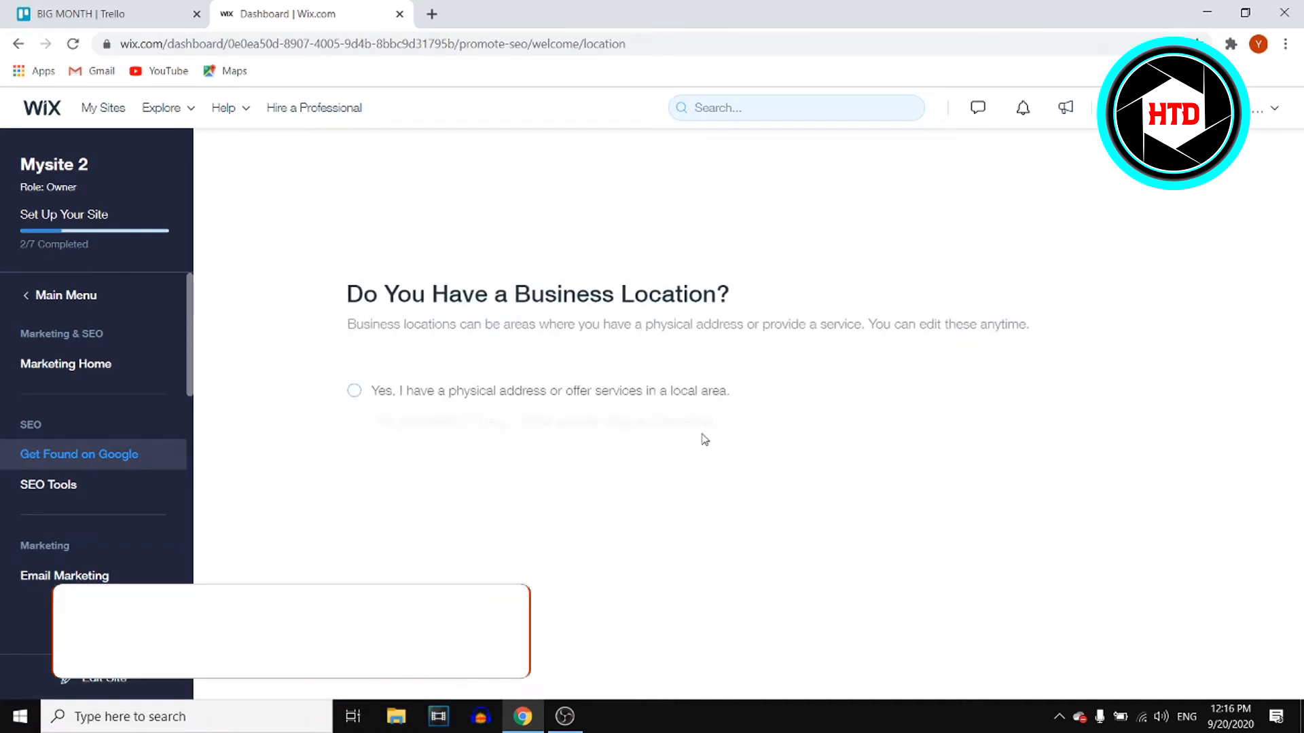
Step: Mark the business as online-only and add the keyword 'test'
left_click(352, 421)
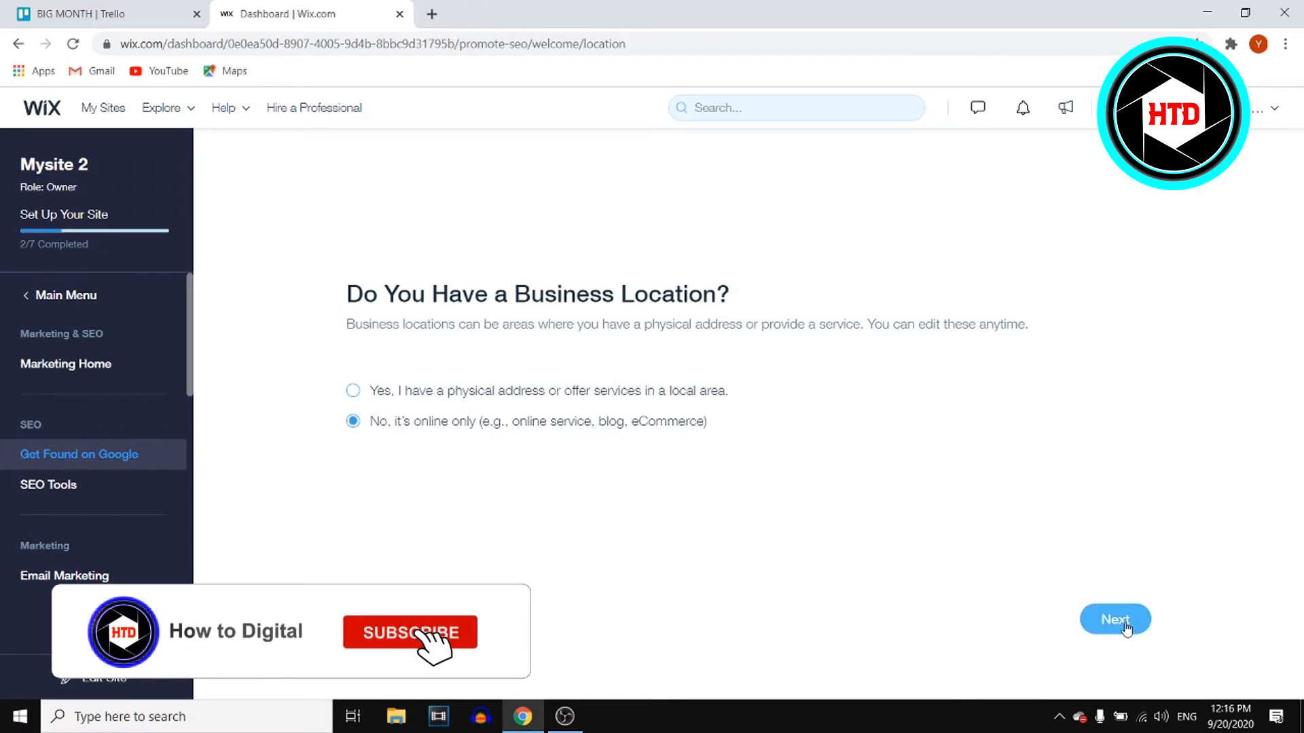
left_click(1114, 620)
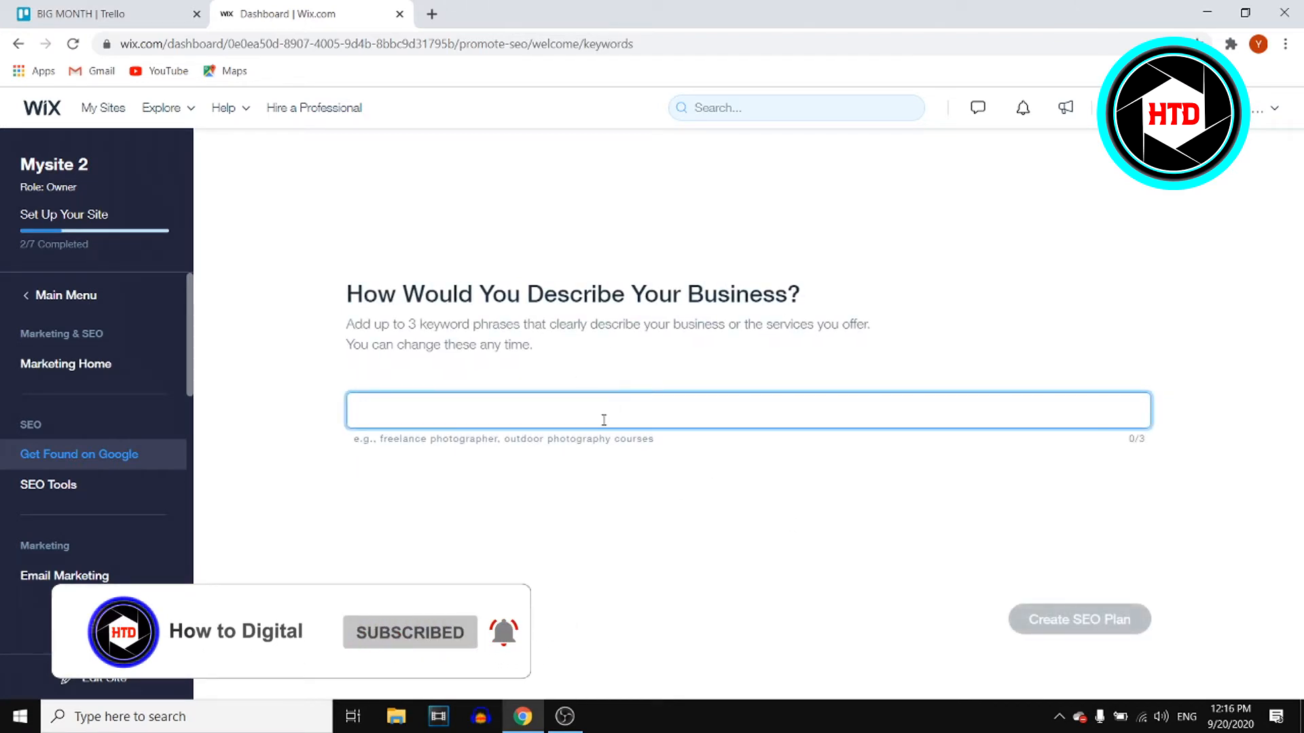
type("test")
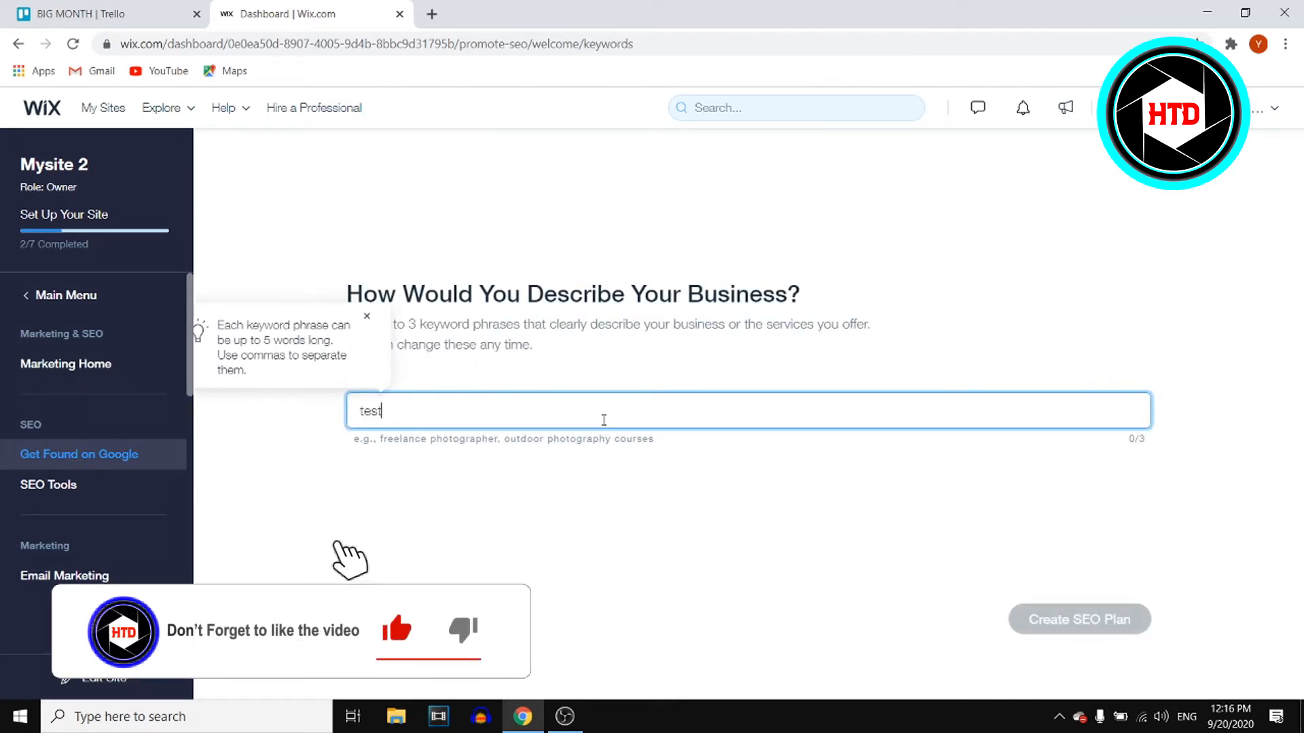
key("Enter")
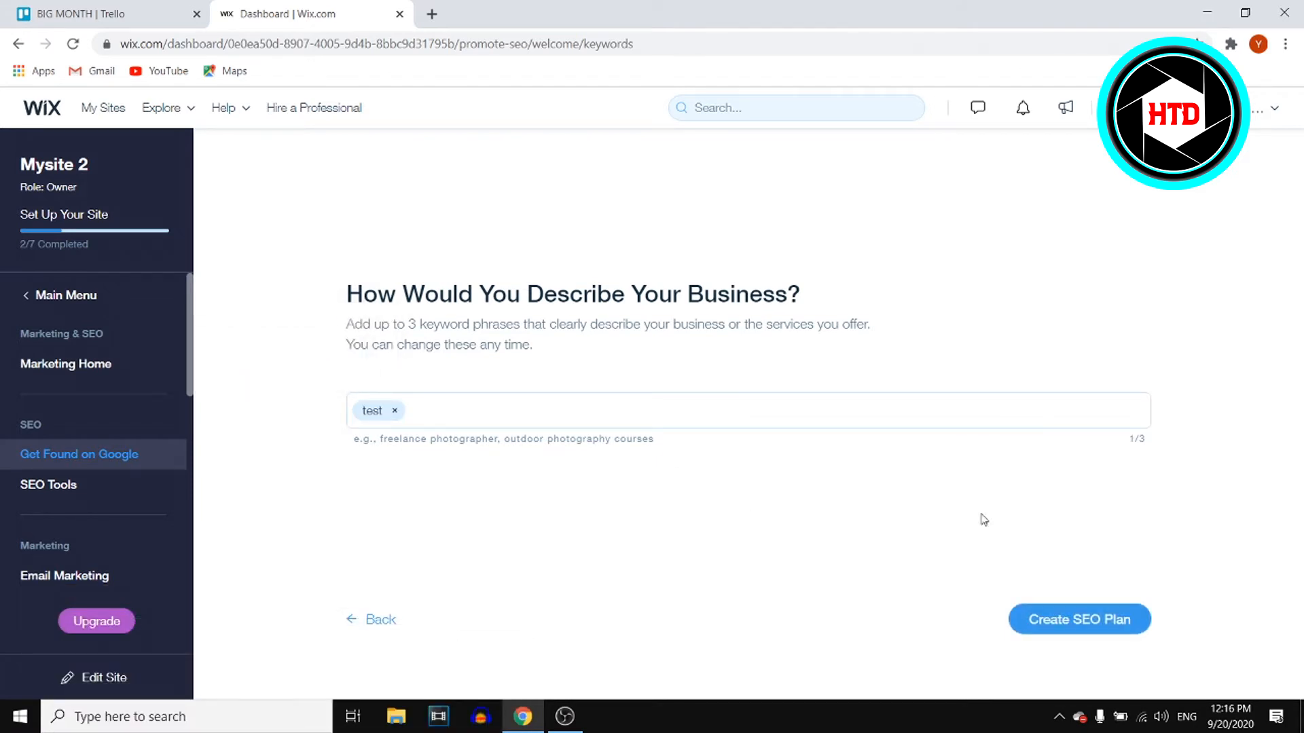
Step: Generate the SEO plan and scroll through its Step 1 checklist, 2/7 complete
left_click(1078, 619)
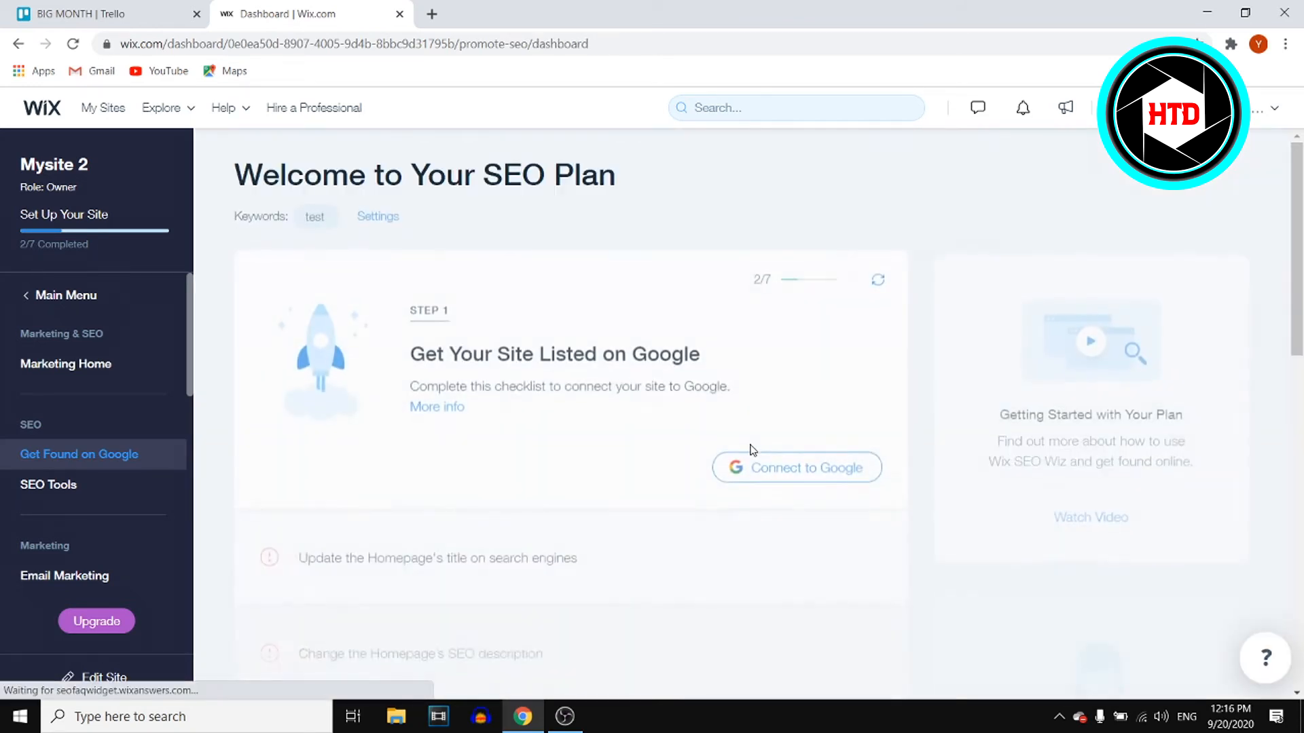
scroll("down", 3)
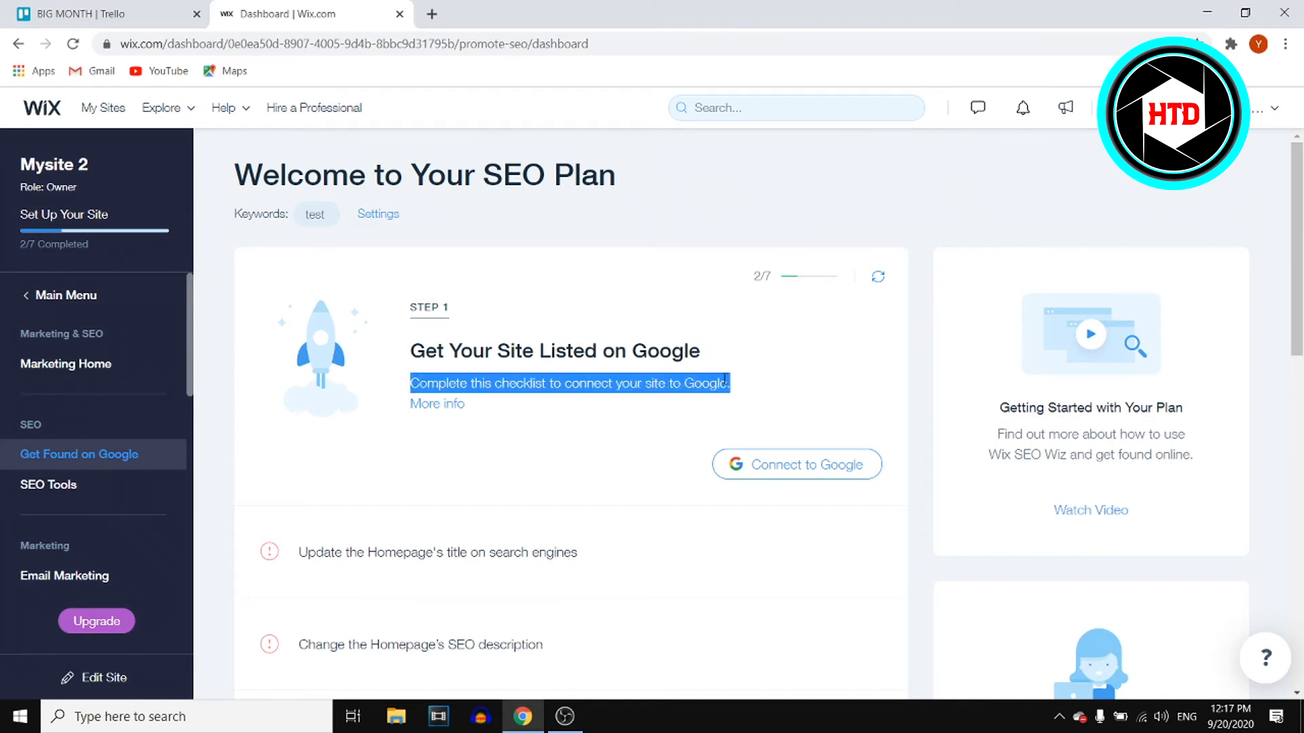
scroll("down", 3)
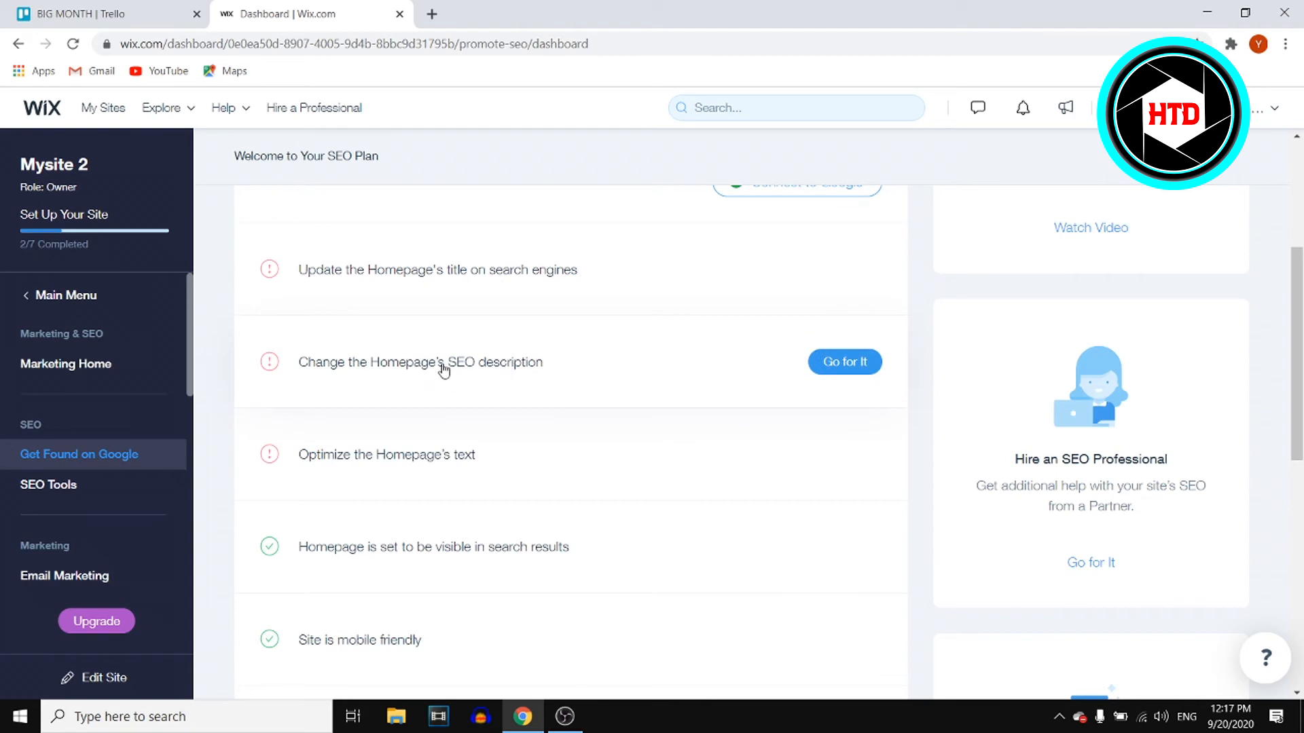
mouse_move(844, 366)
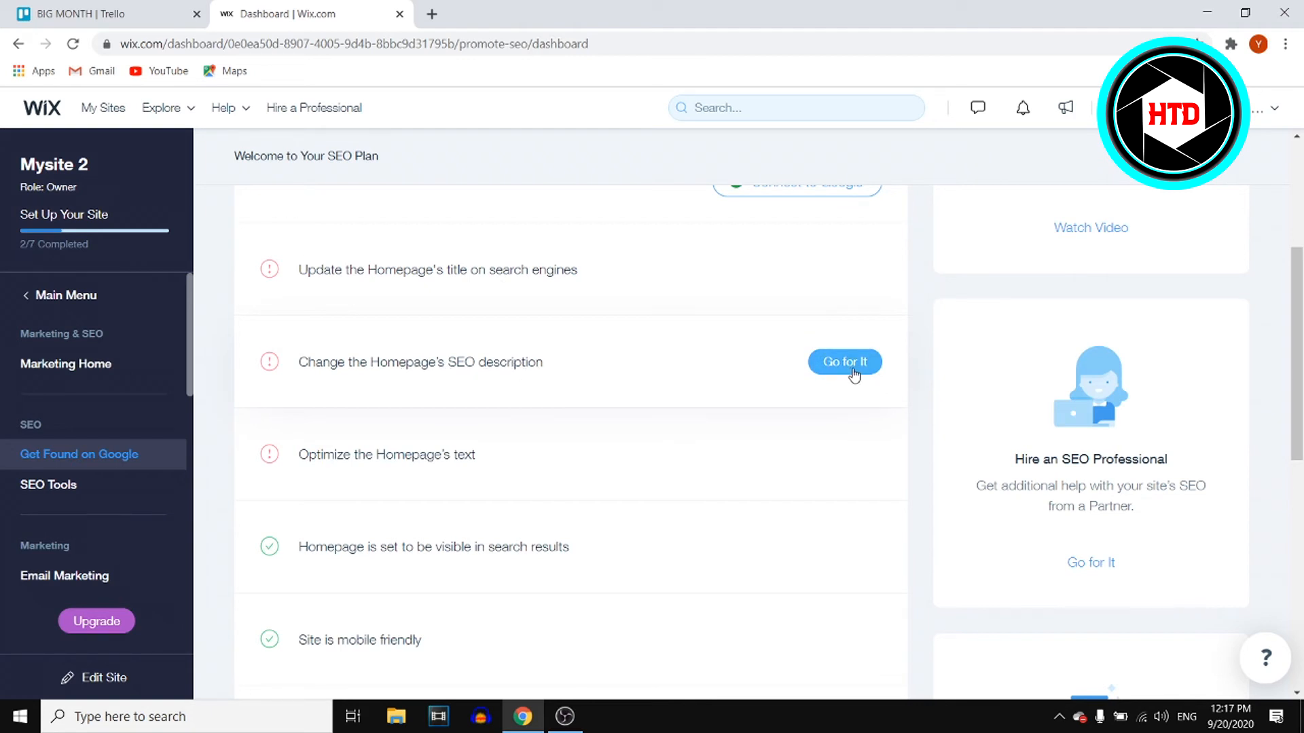
scroll("down", 3)
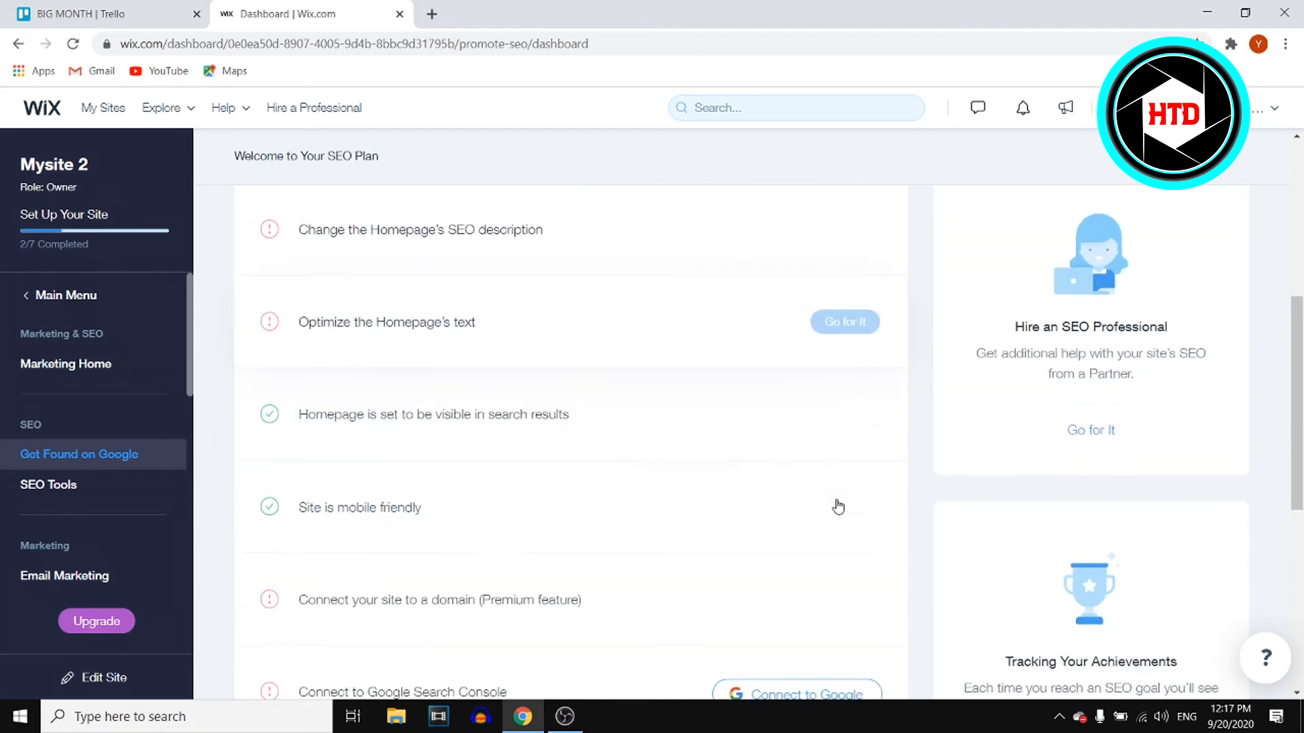
scroll("down", 3)
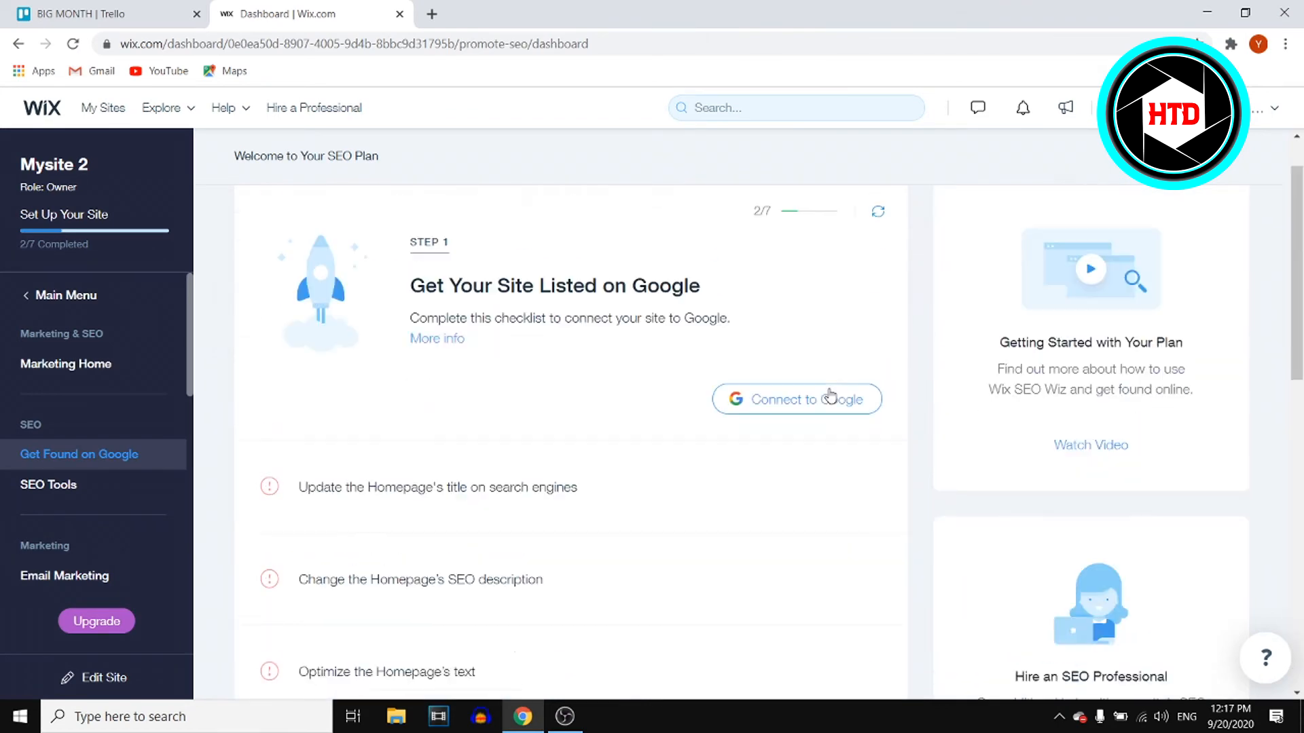
scroll("down", 3)
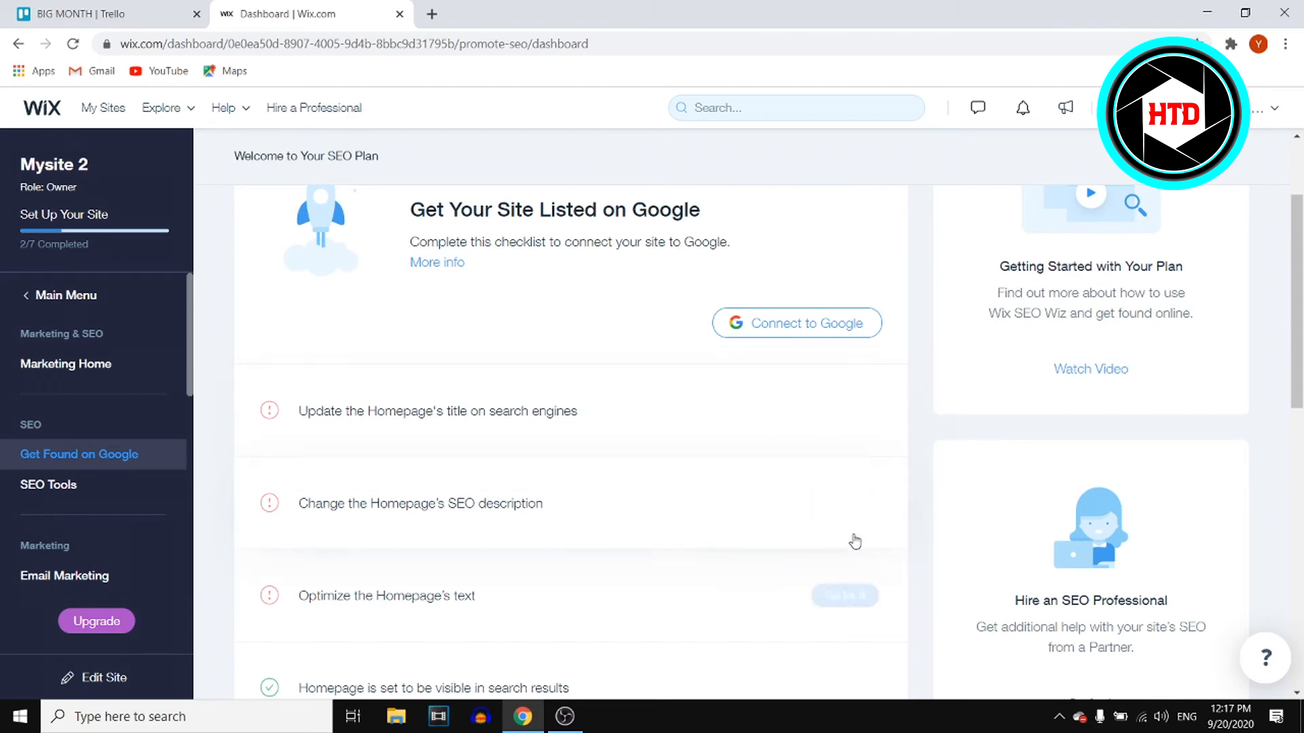
scroll("down", 3)
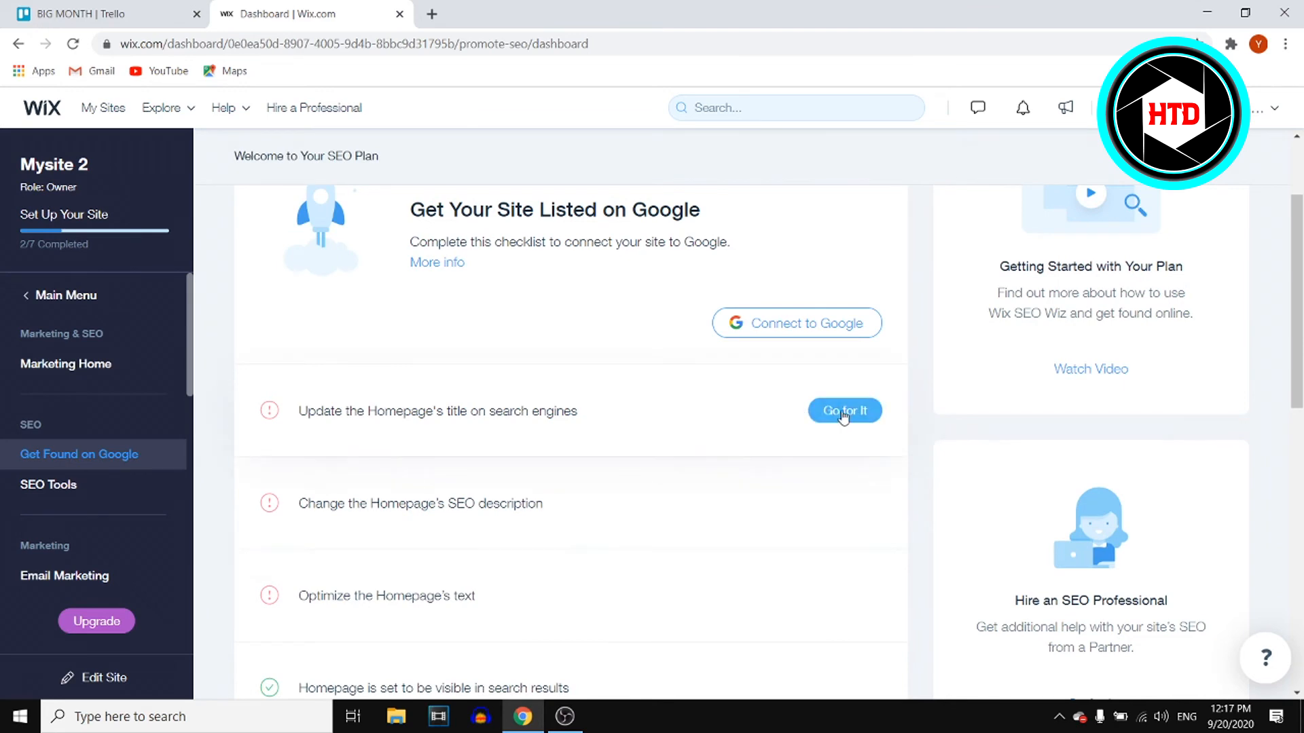
Step: Open 'Update the Homepage's title' and 'Change the Homepage's SEO description' to read their instructions
left_click(843, 410)
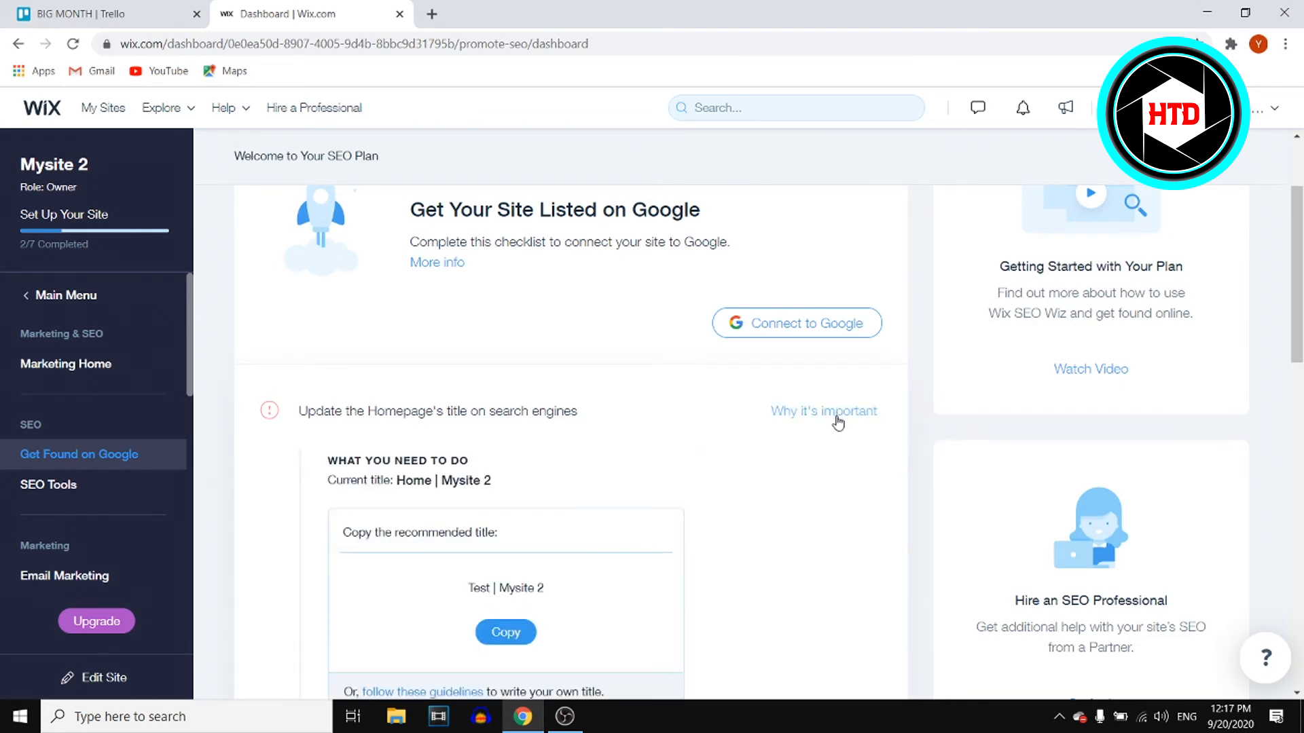
scroll("down", 3)
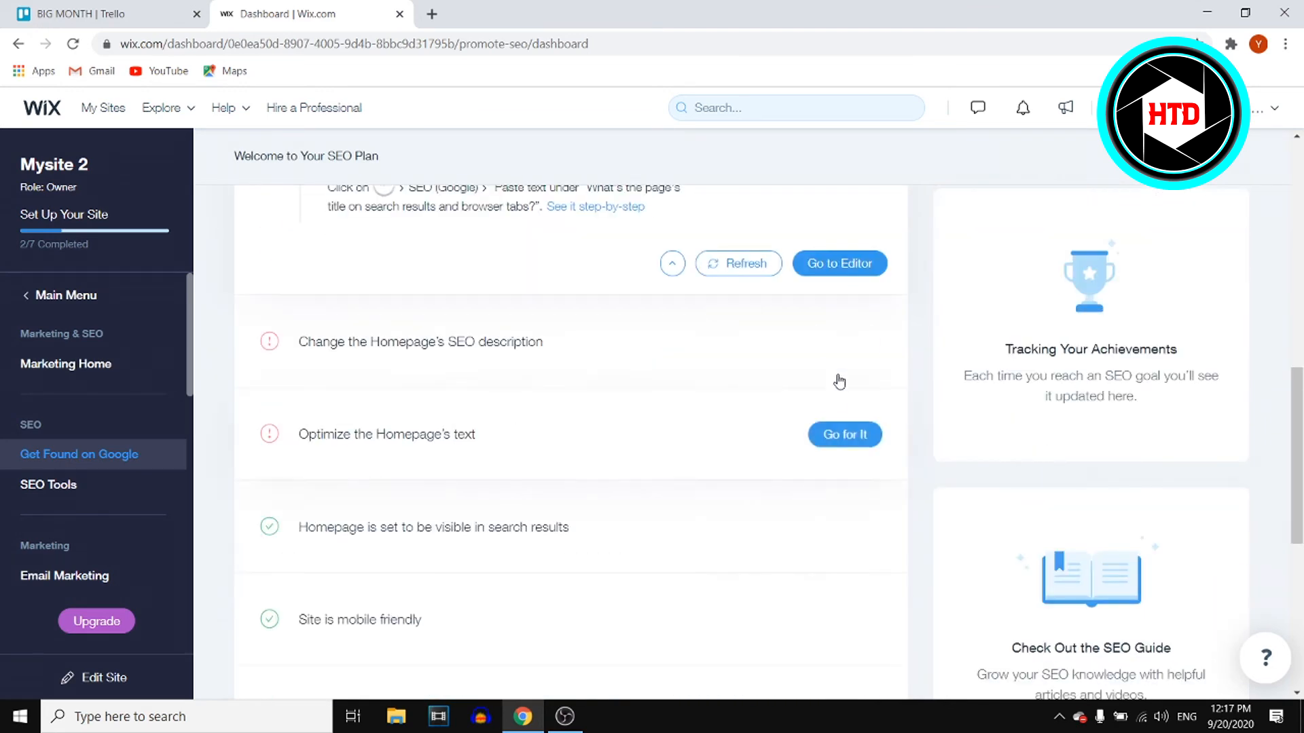
left_click(419, 341)
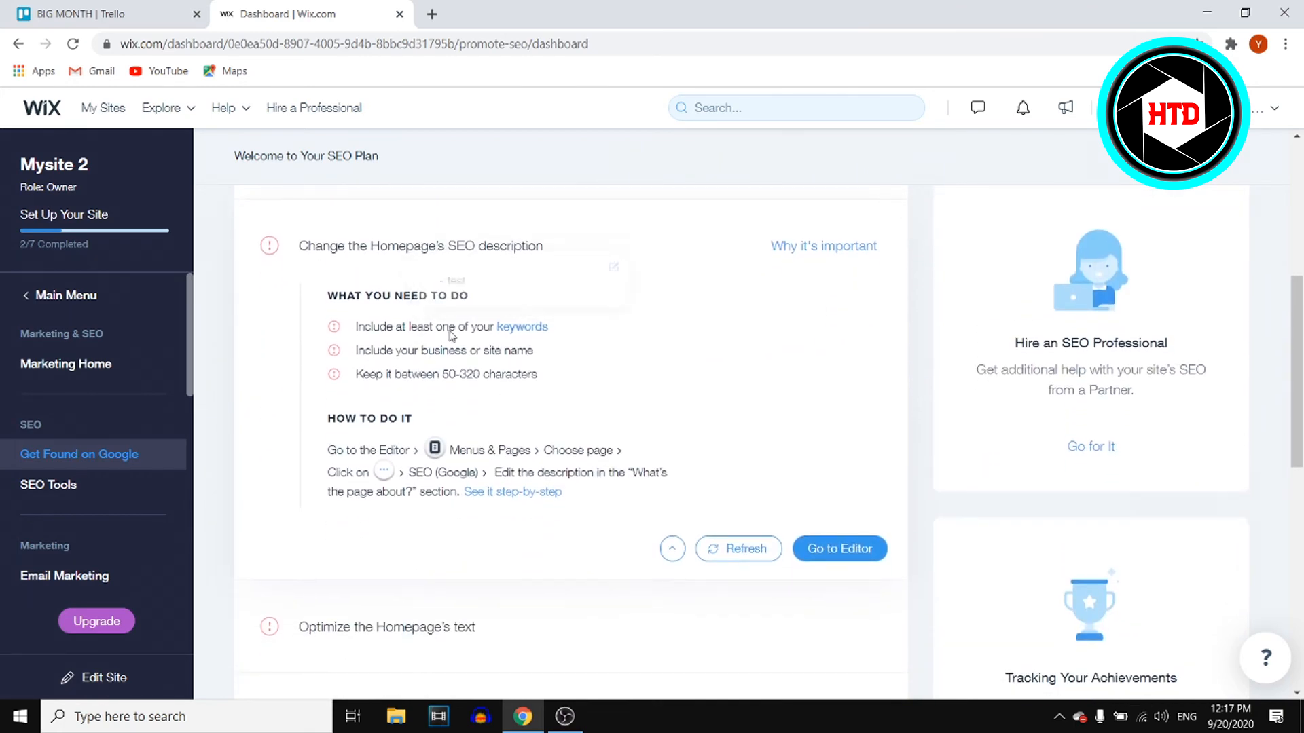
scroll("down", 3)
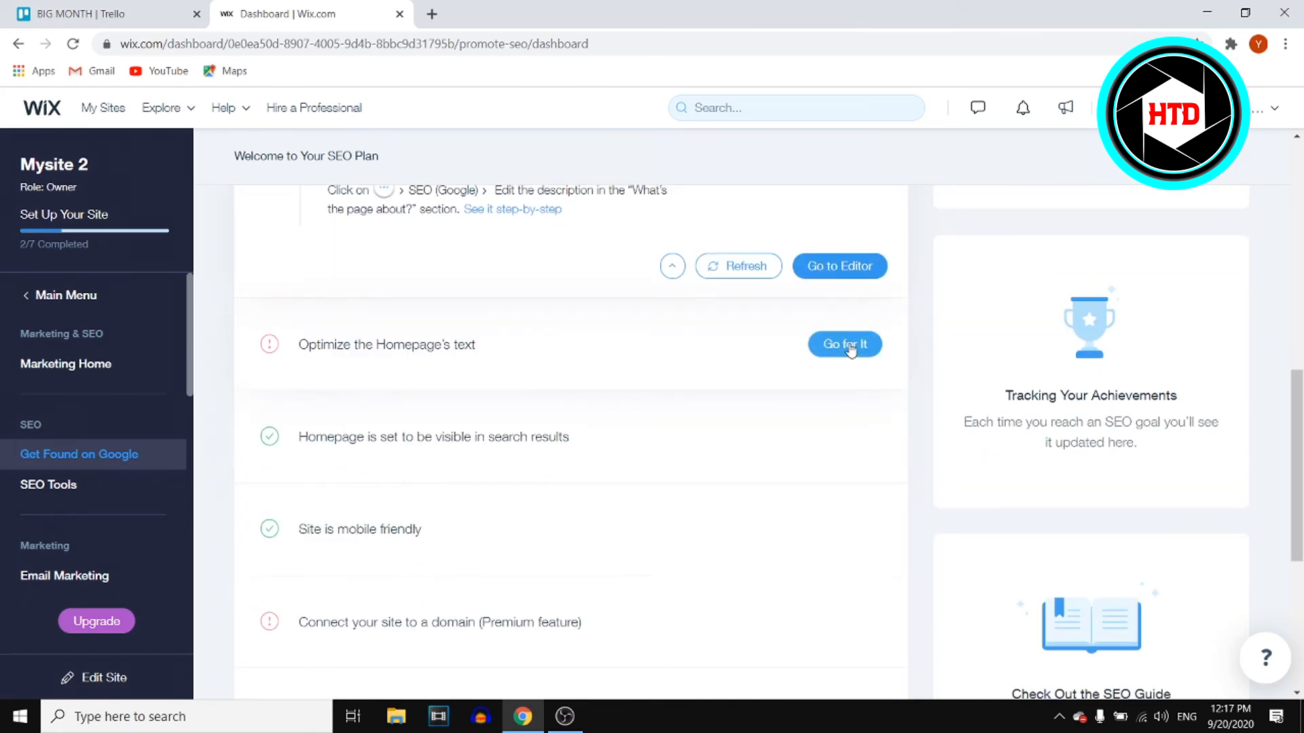
scroll("down", 3)
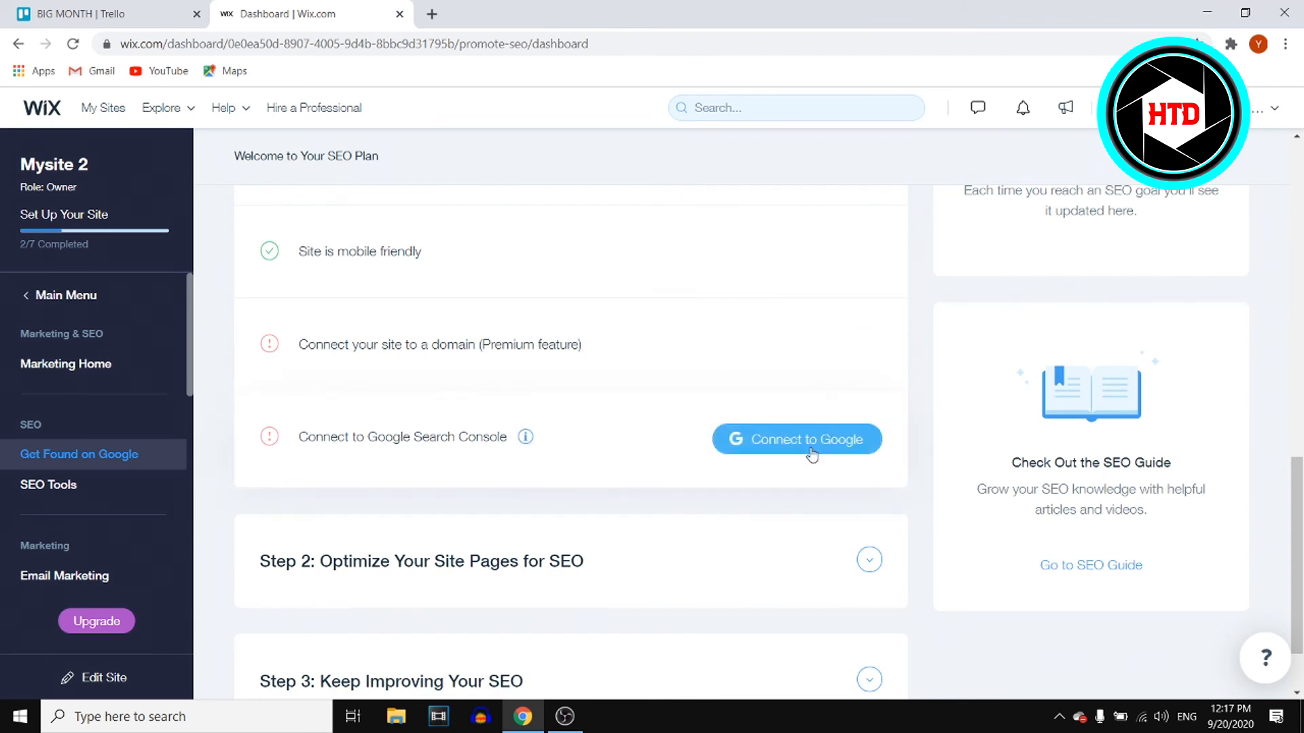
left_click(796, 439)
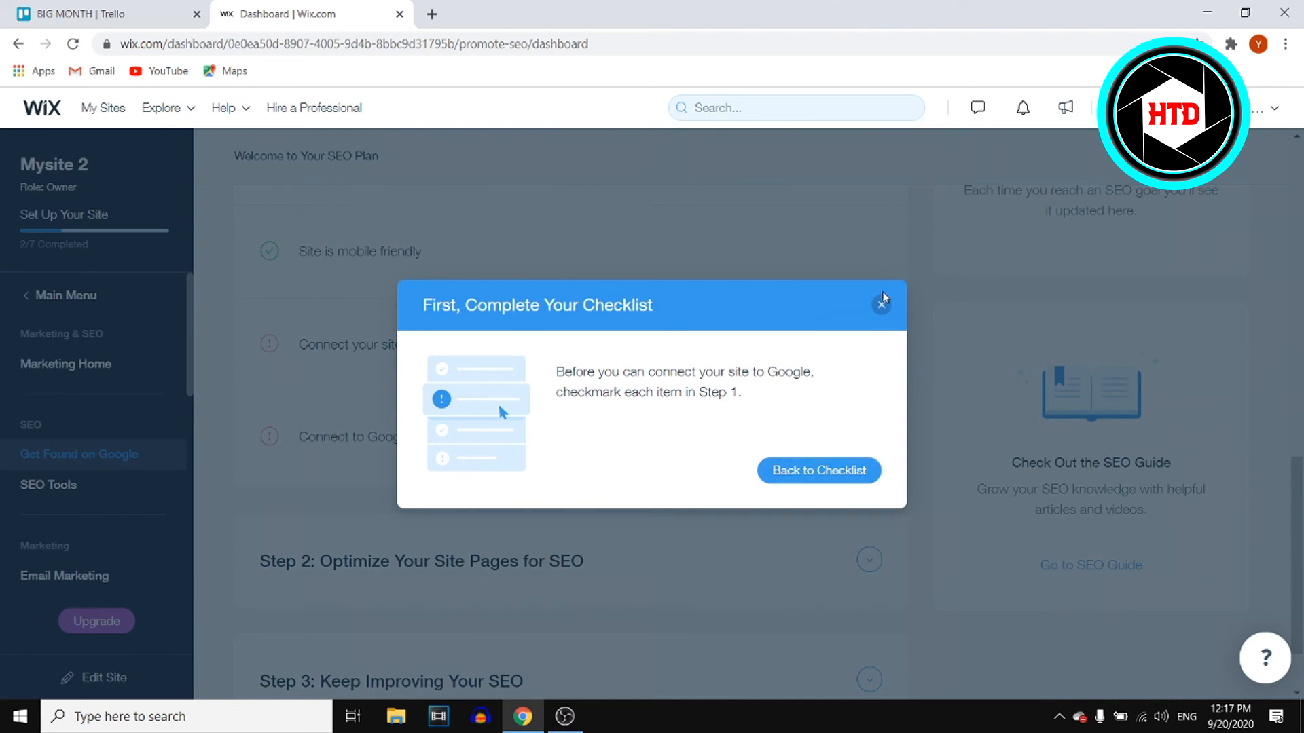
left_click(882, 304)
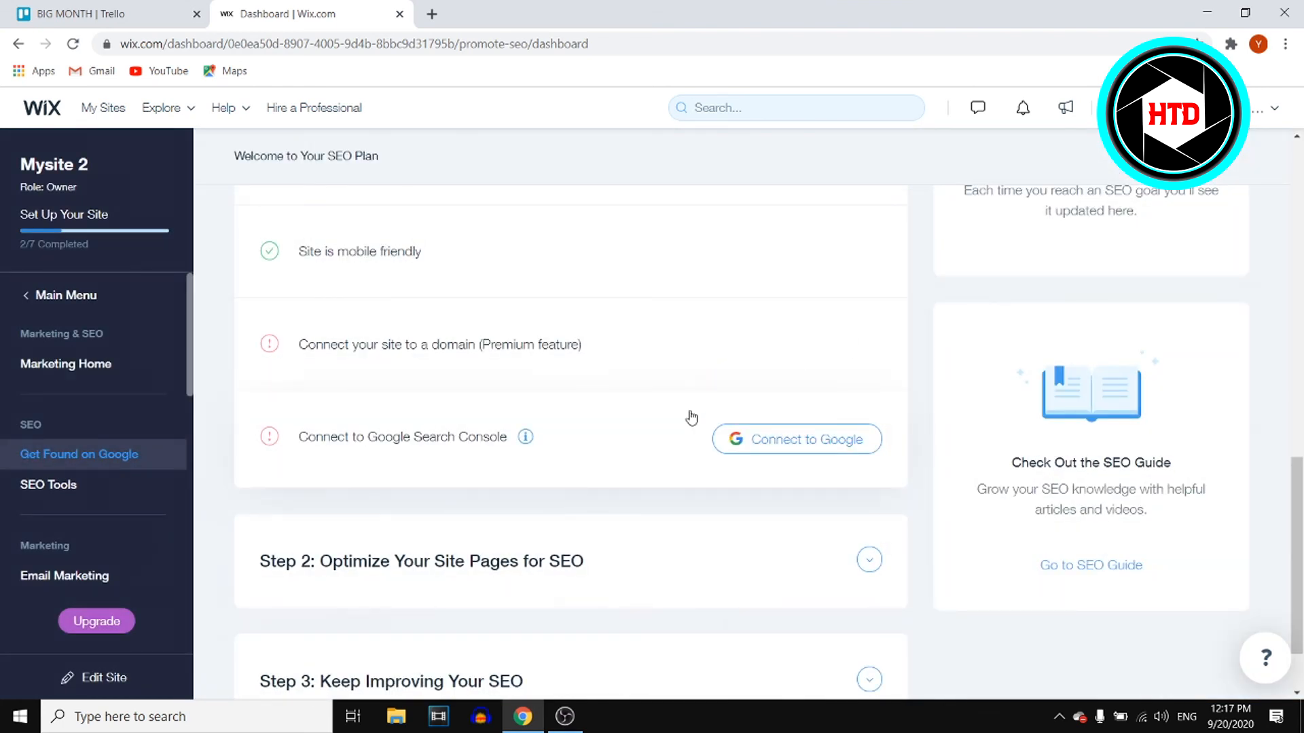
scroll("down", 3)
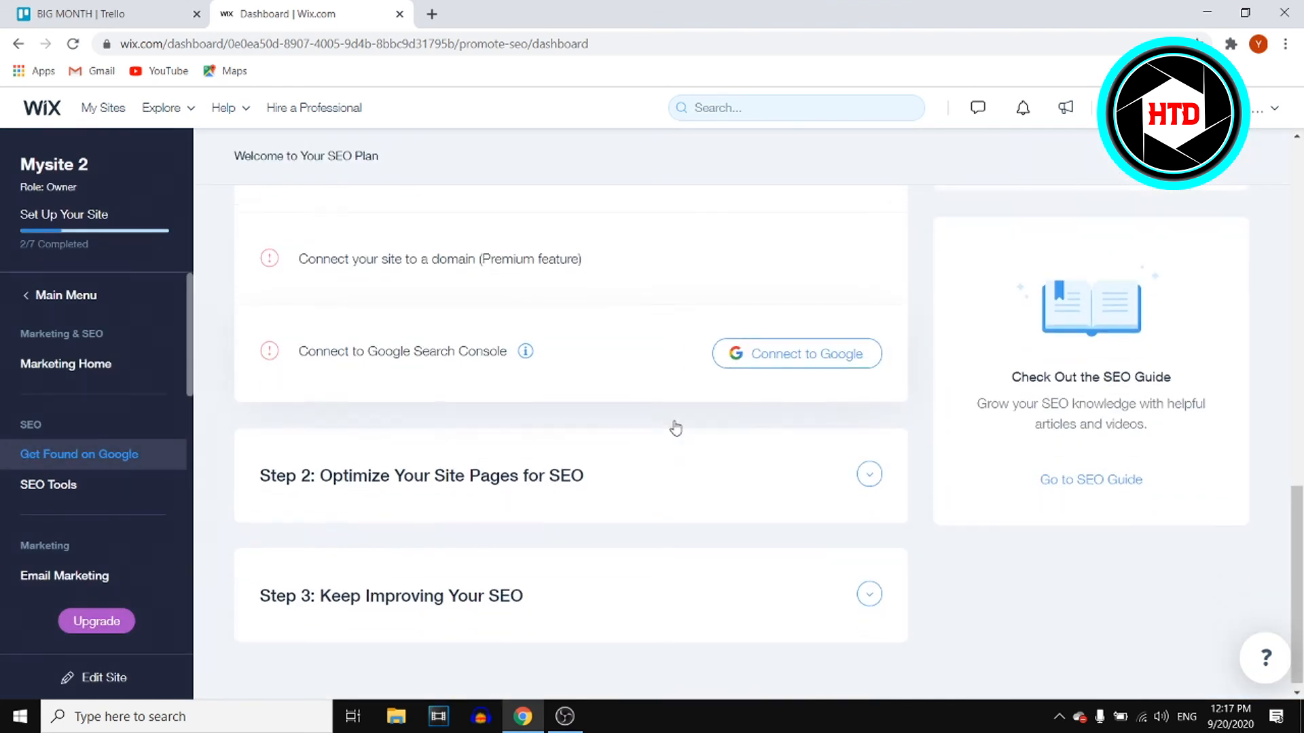